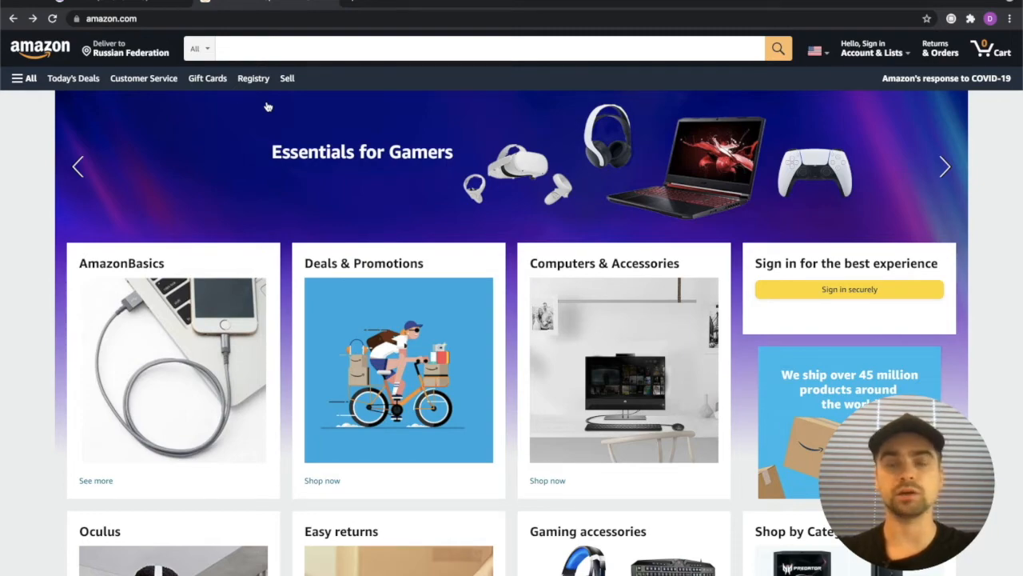
mouse_move(713, 508)
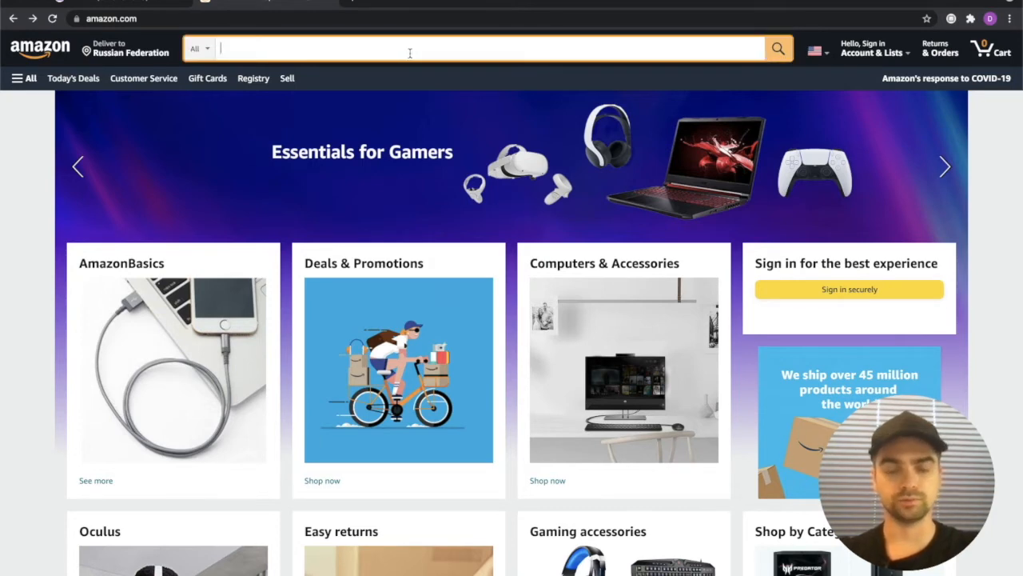
Search Amazon for 'vegan flip flops for men' via the suggestion and browse the product results
type("vegan fl")
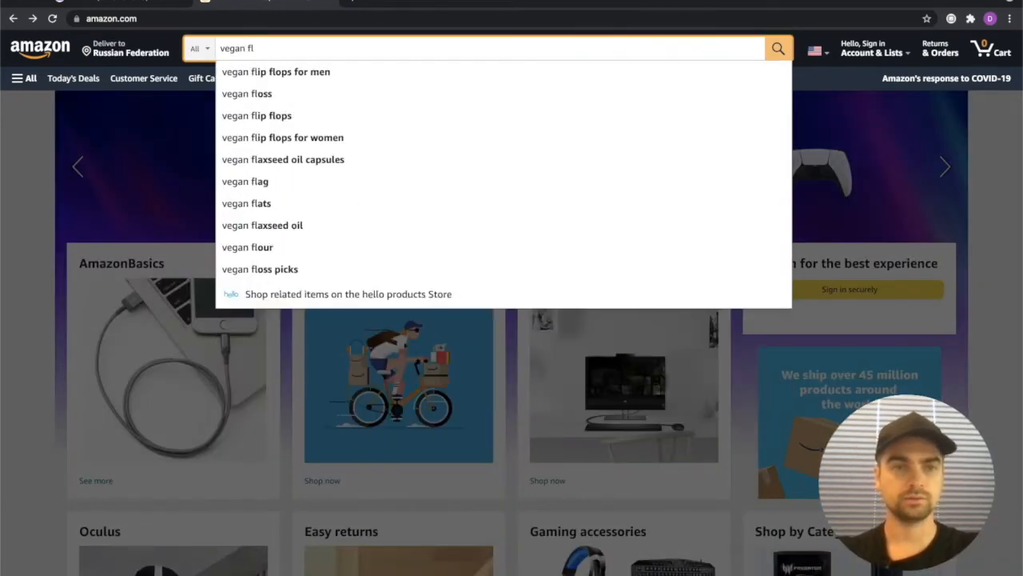
left_click(275, 70)
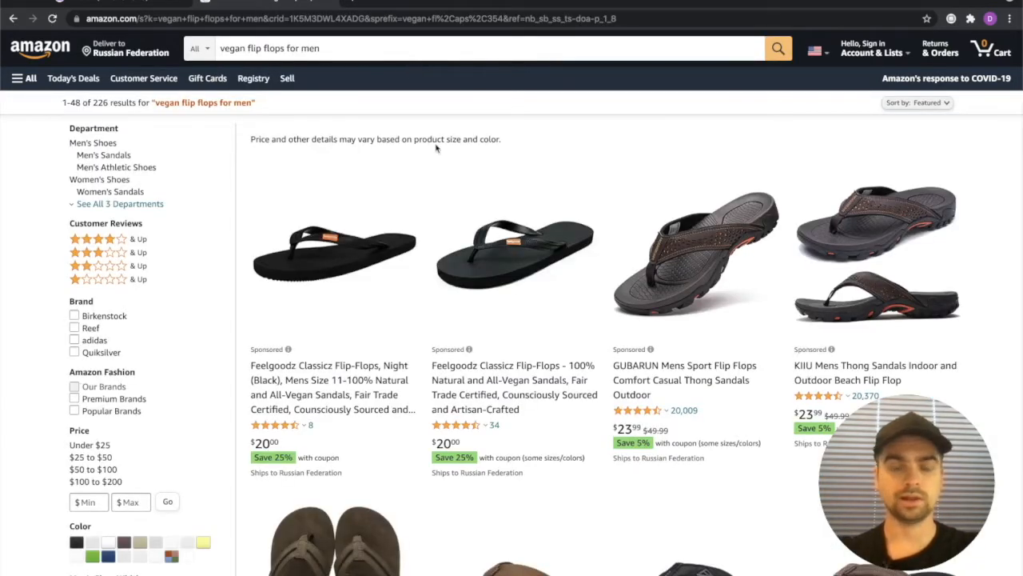
scroll("down", 3)
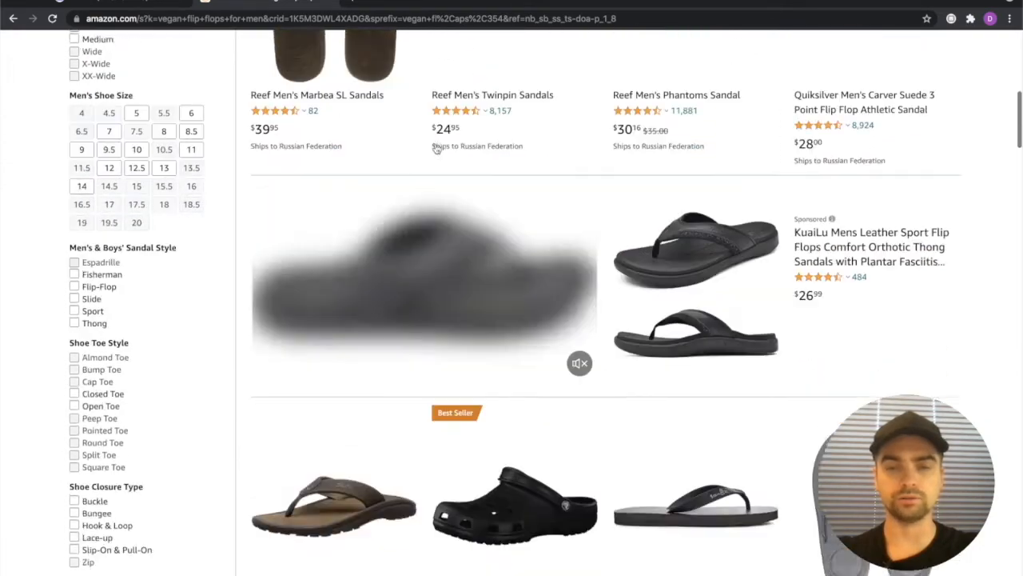
scroll("down", 3)
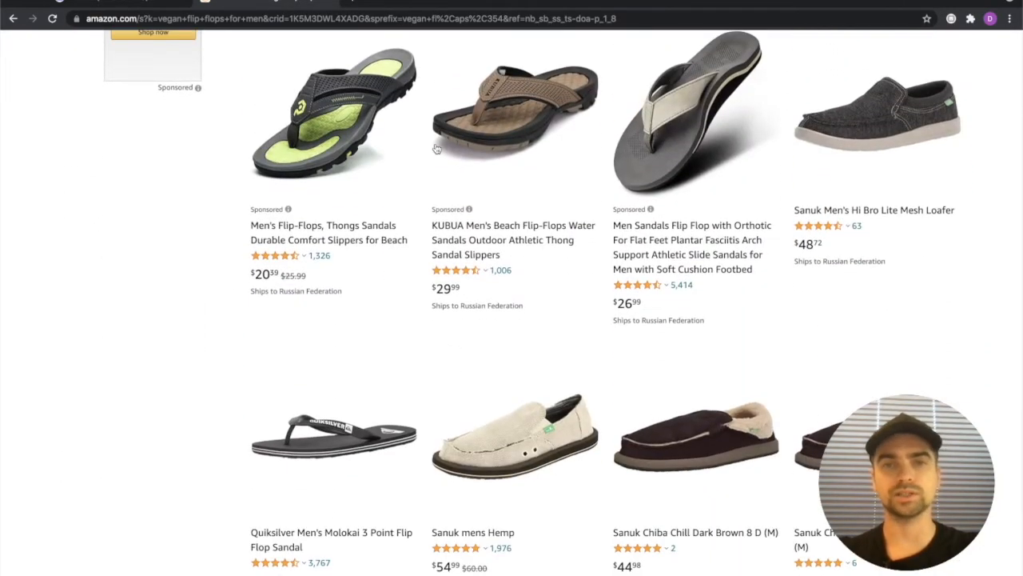
mouse_move(720, 104)
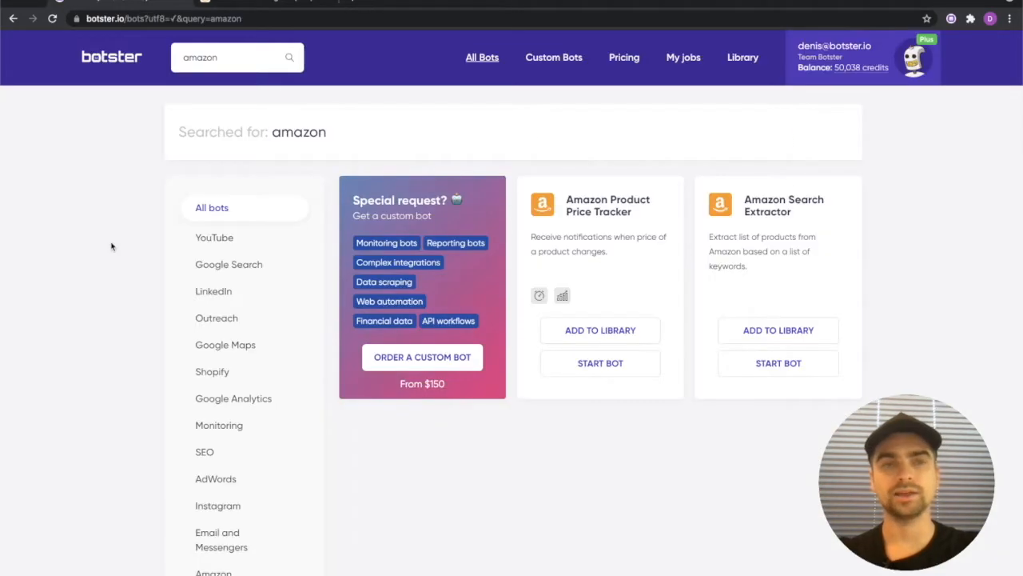
mouse_move(601, 221)
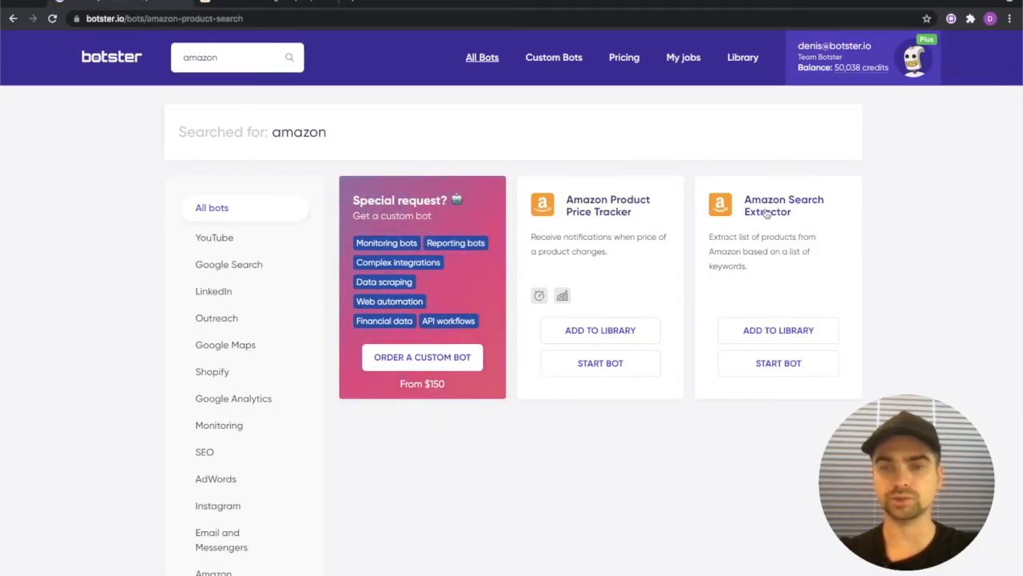
View the Amazon Search Extractor bot page and read through its About description and usage steps
left_click(784, 204)
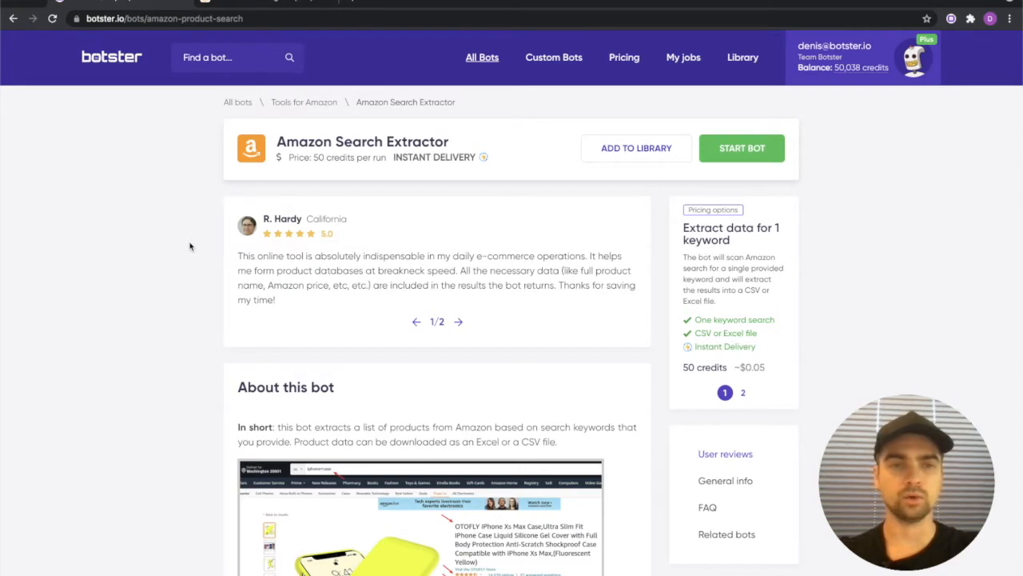
scroll("down", 3)
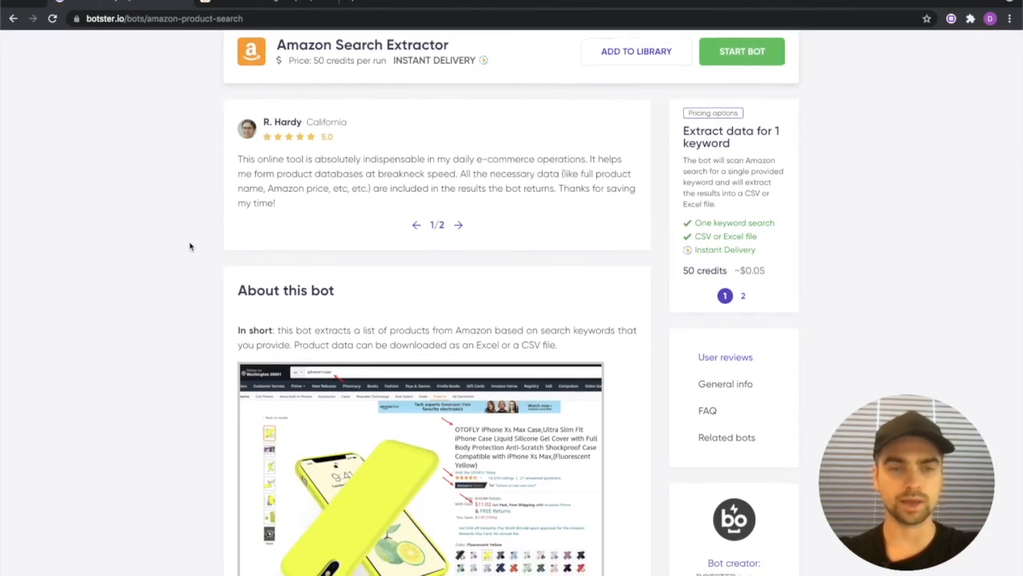
scroll("down", 3)
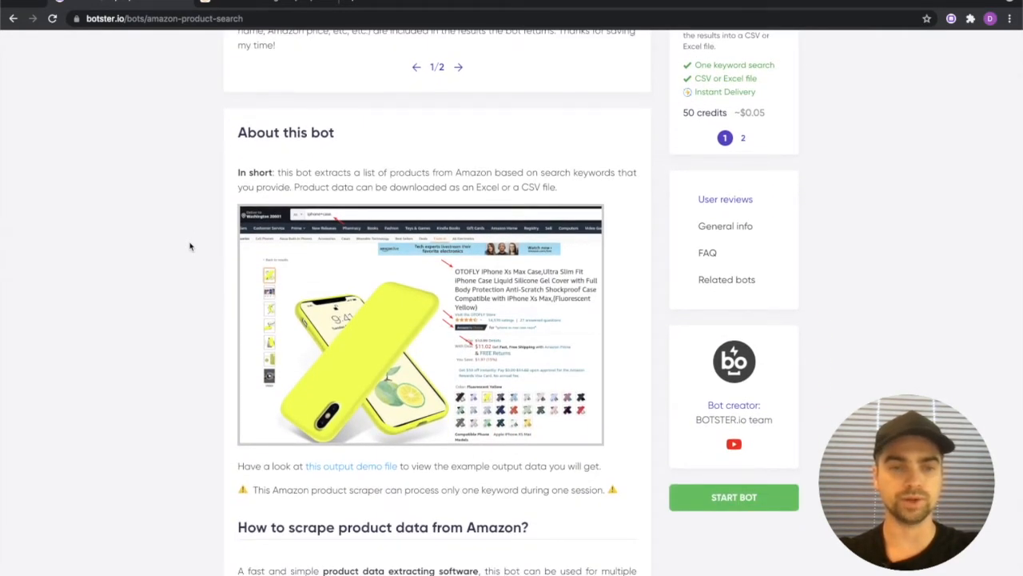
scroll("down", 3)
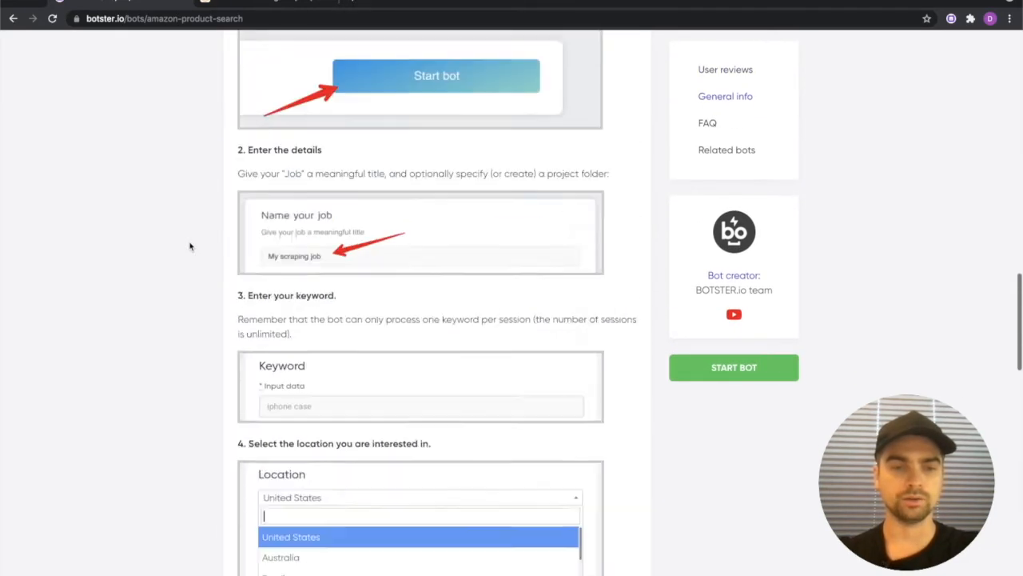
scroll("down", 3)
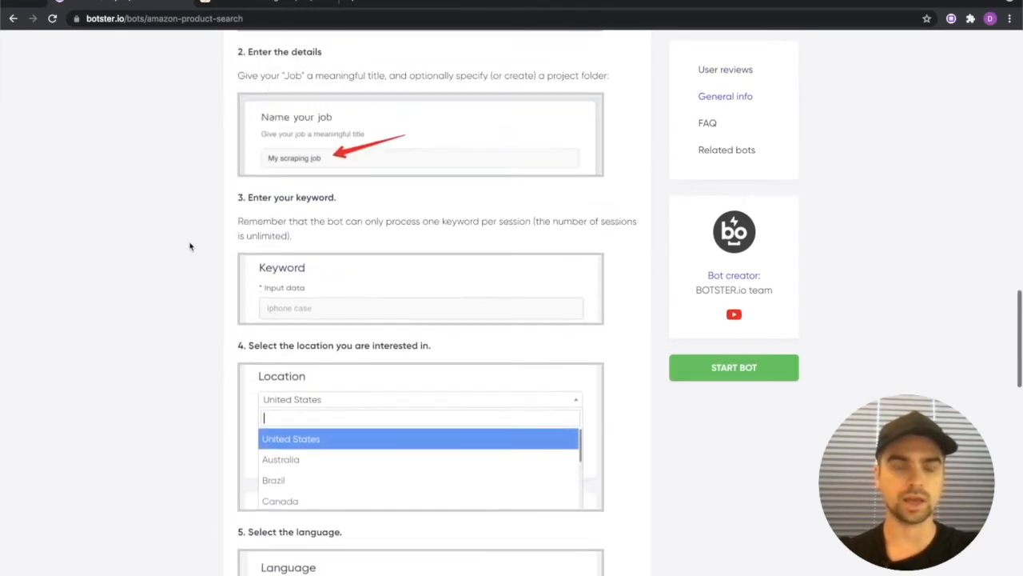
scroll("down", 3)
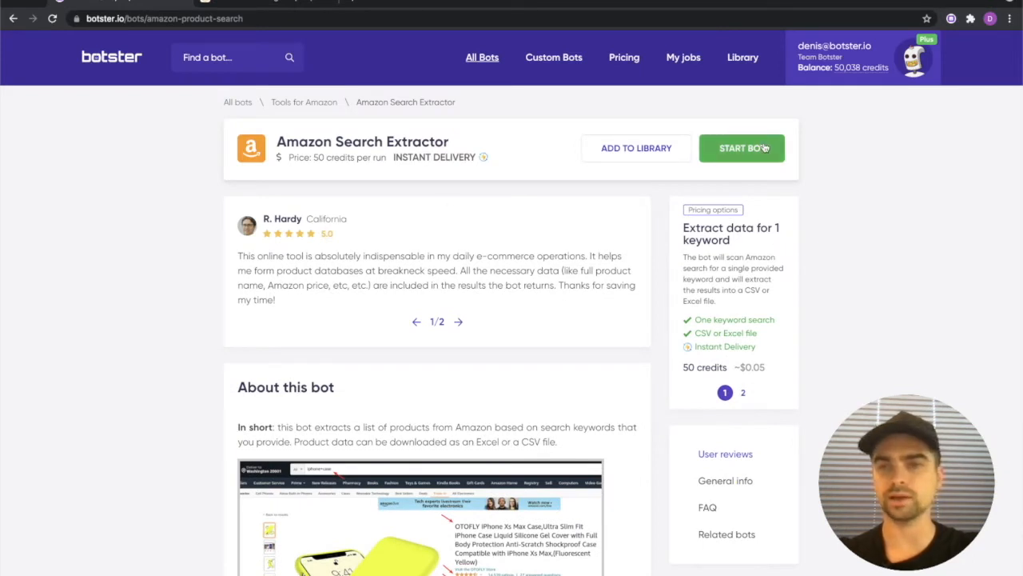
Begin a new extractor job named 'Vegan flip flops scrape'
left_click(742, 147)
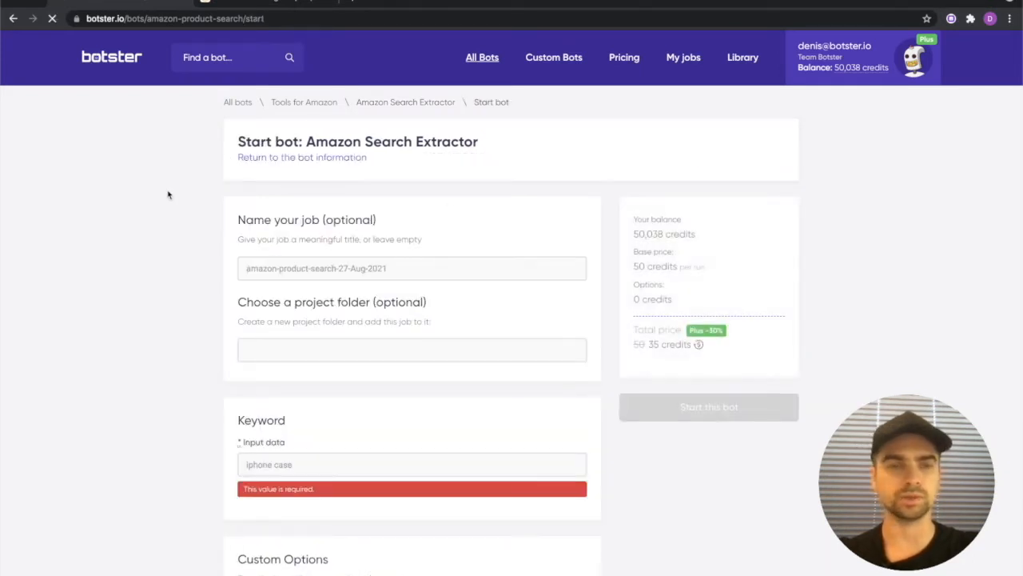
left_click(413, 269)
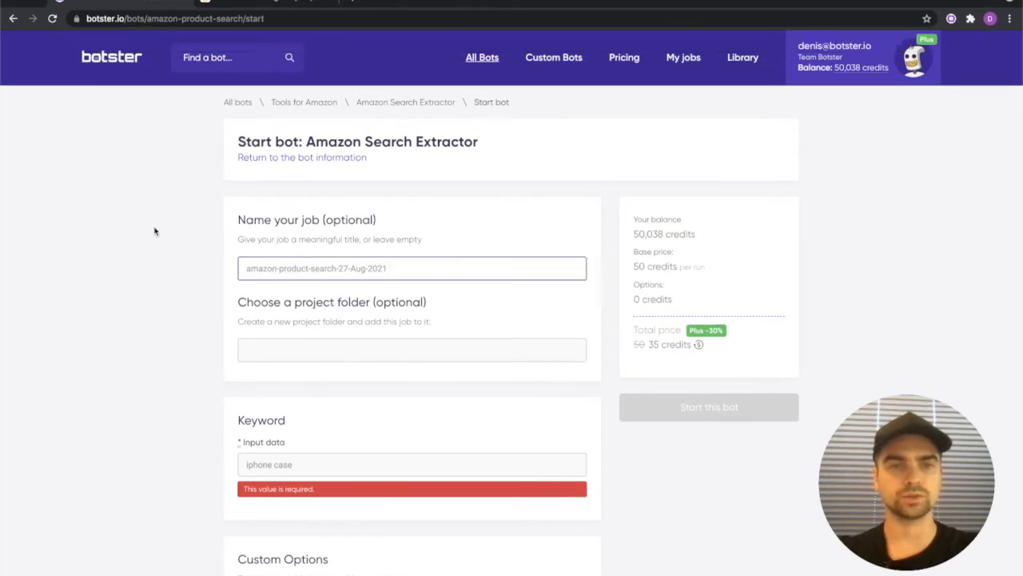
type("Vegan flip")
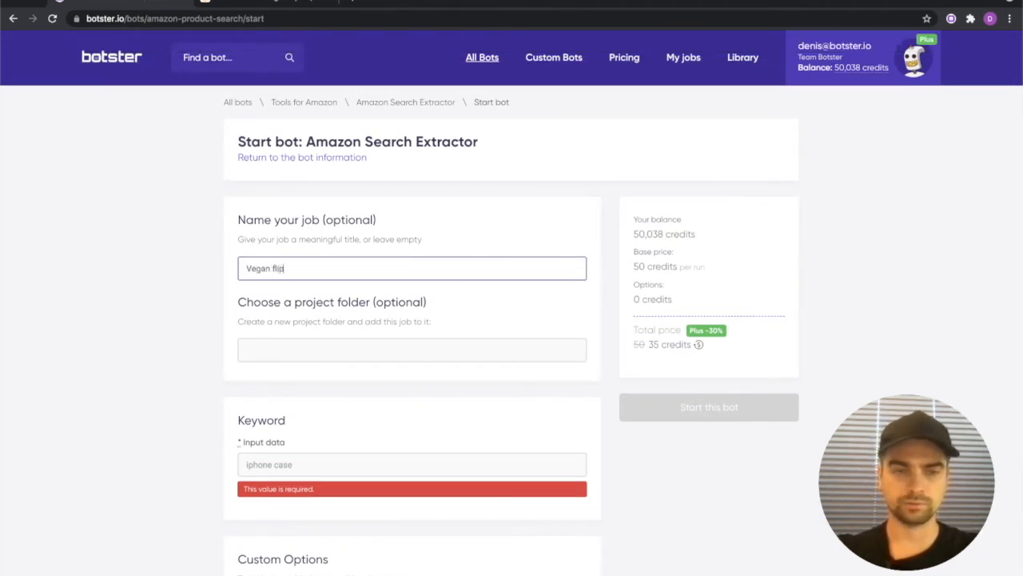
type("flops scrape")
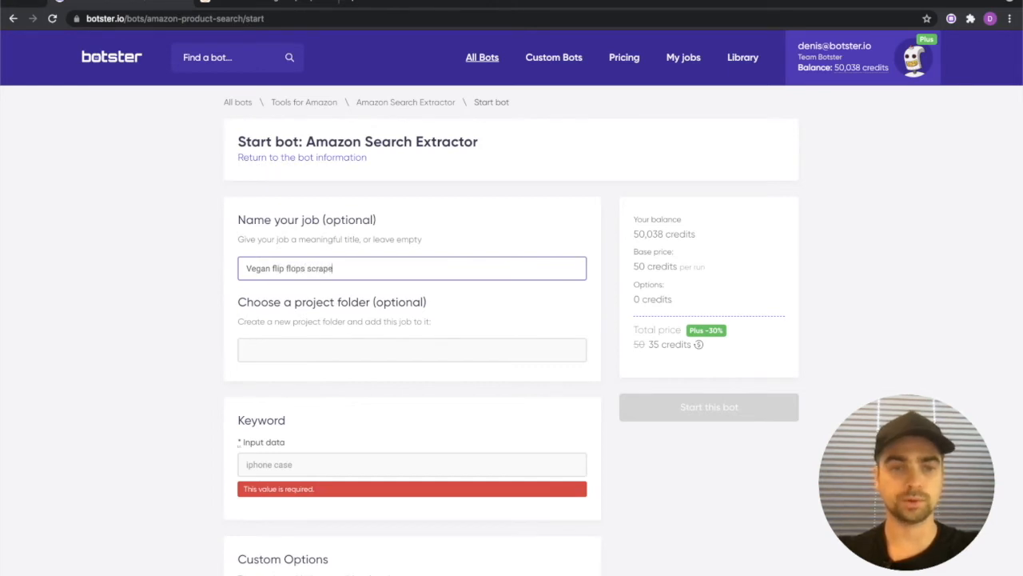
Enter 'vegan flip flops for men' as the keyword in the Input data field
scroll("down", 3)
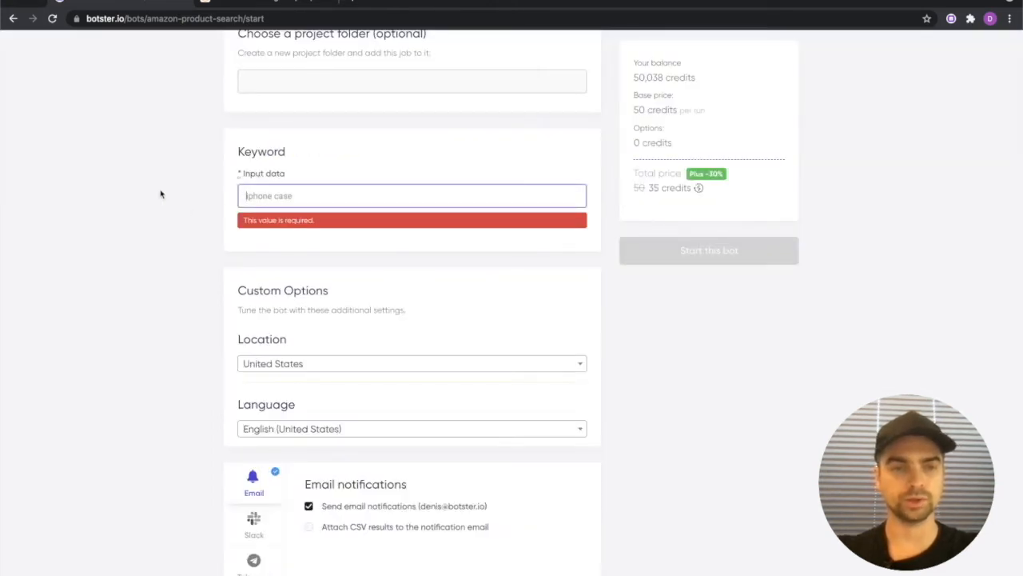
type("vegan flip flops for men")
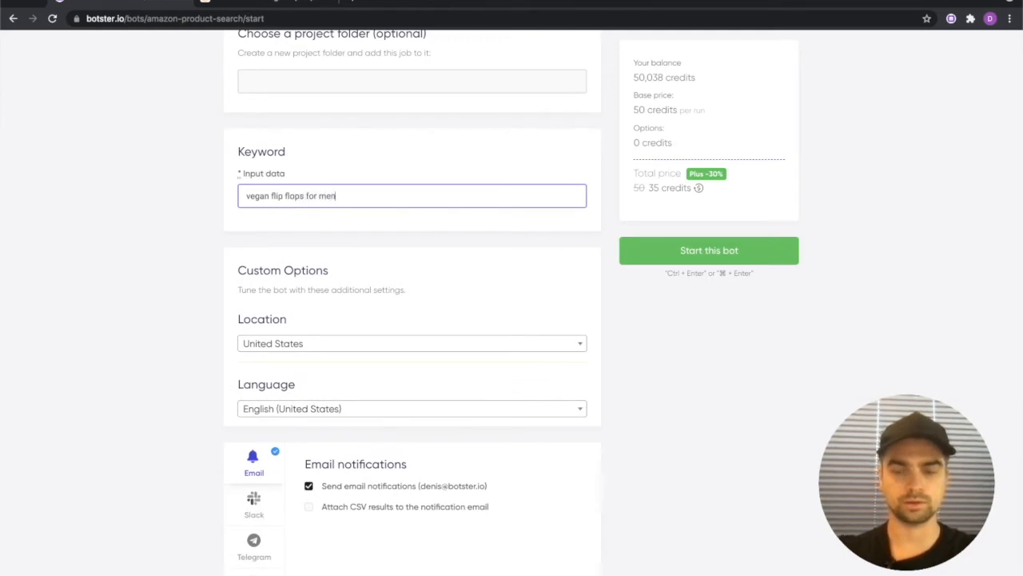
Disable 'Send email notifications' and launch the job with 'Start this bot'
scroll("down", 3)
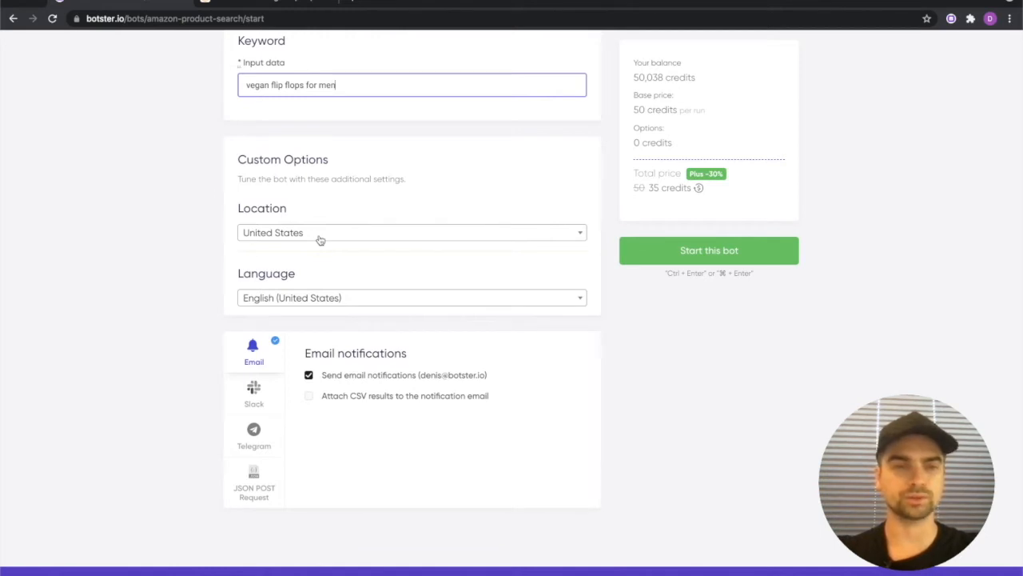
scroll("down", 3)
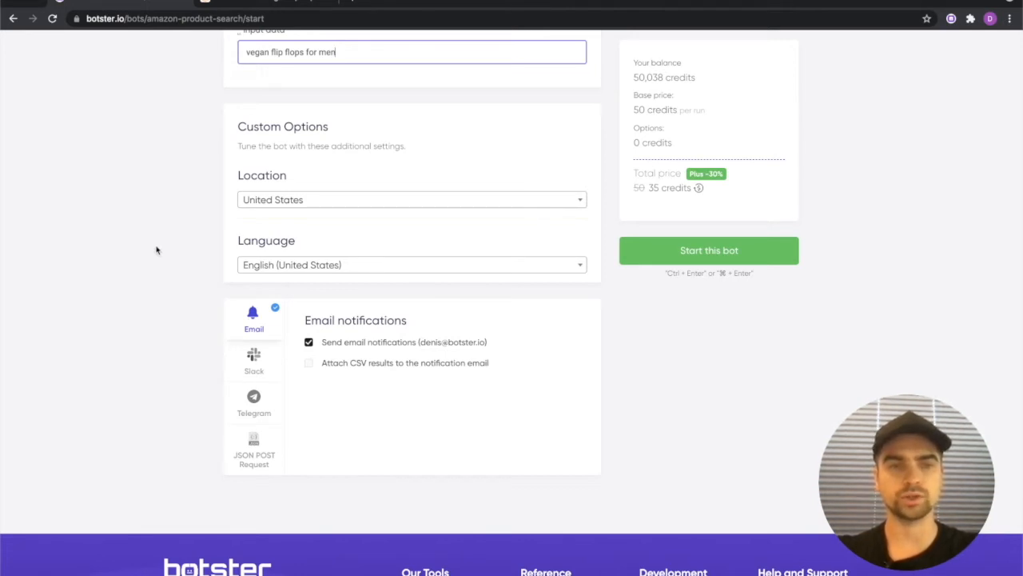
scroll("down", 3)
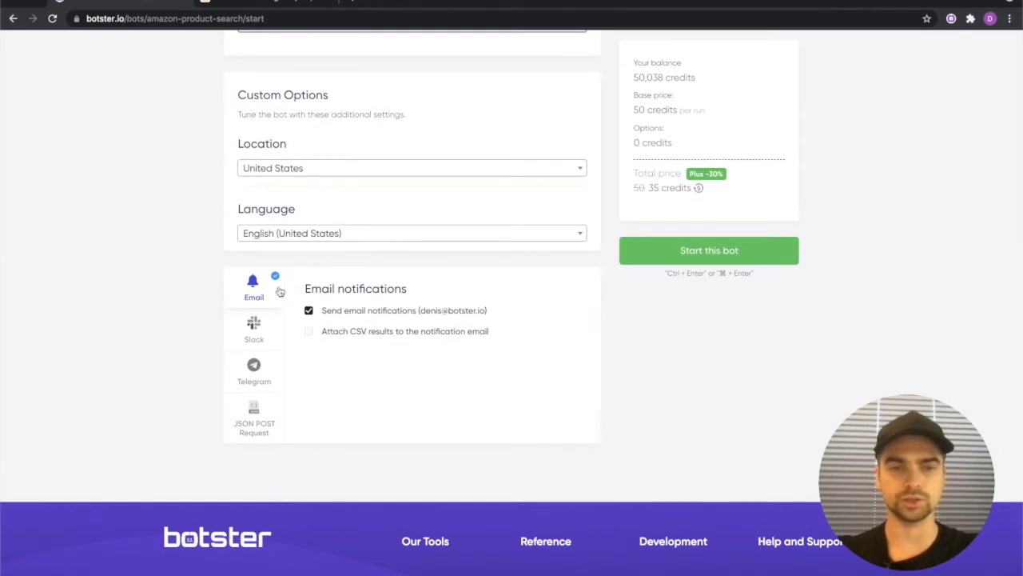
left_click(309, 310)
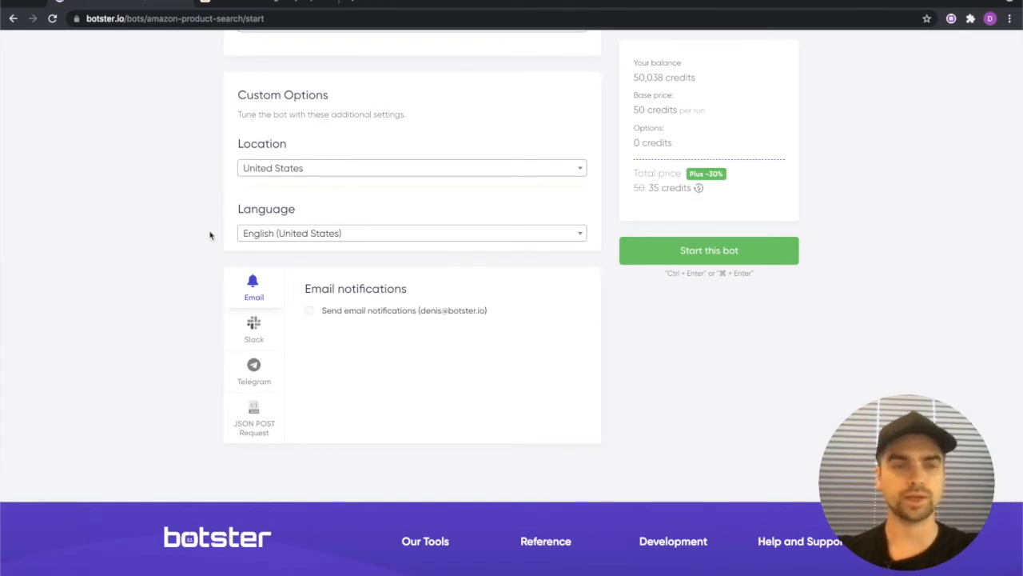
mouse_move(191, 275)
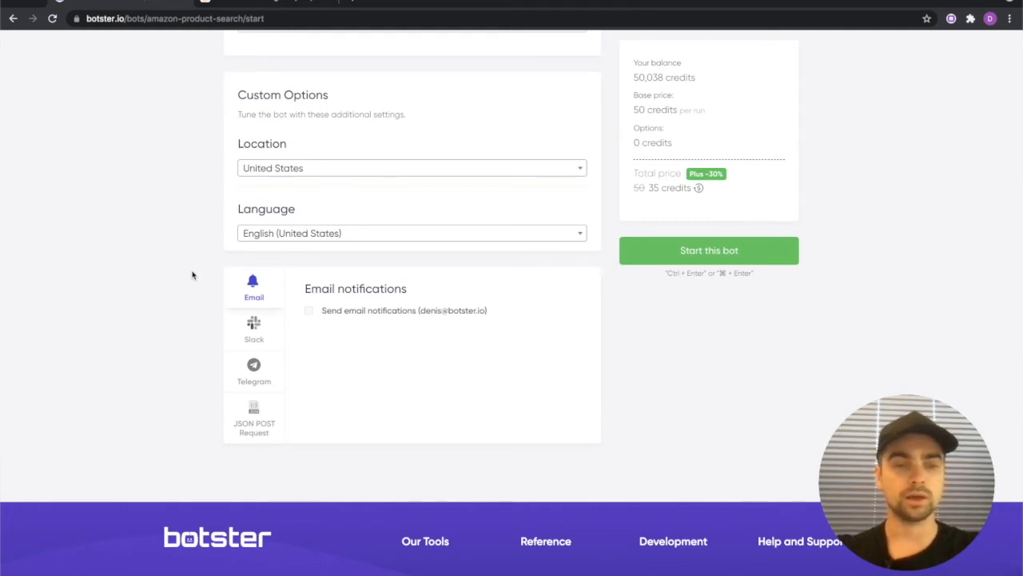
mouse_move(256, 259)
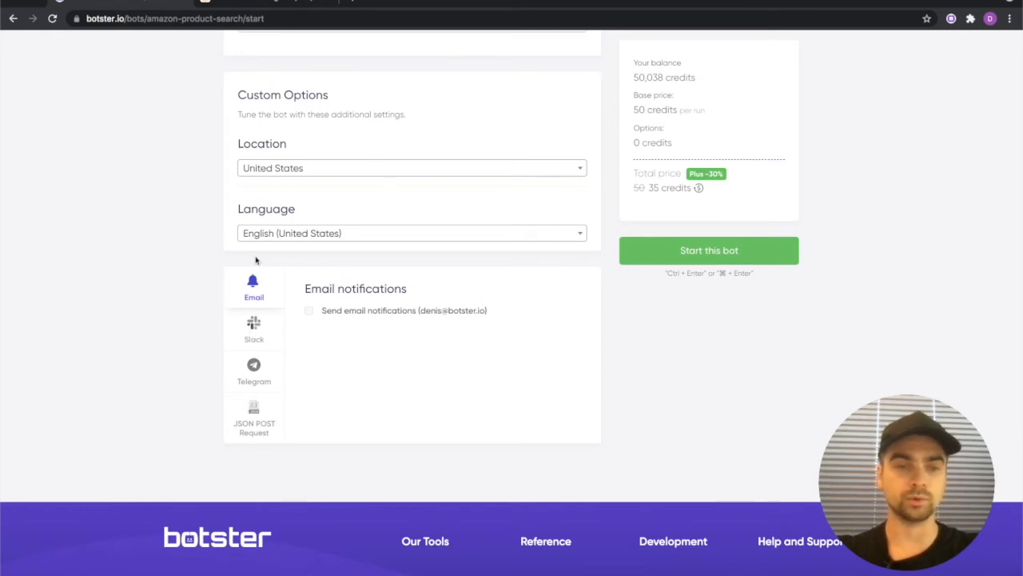
mouse_move(663, 365)
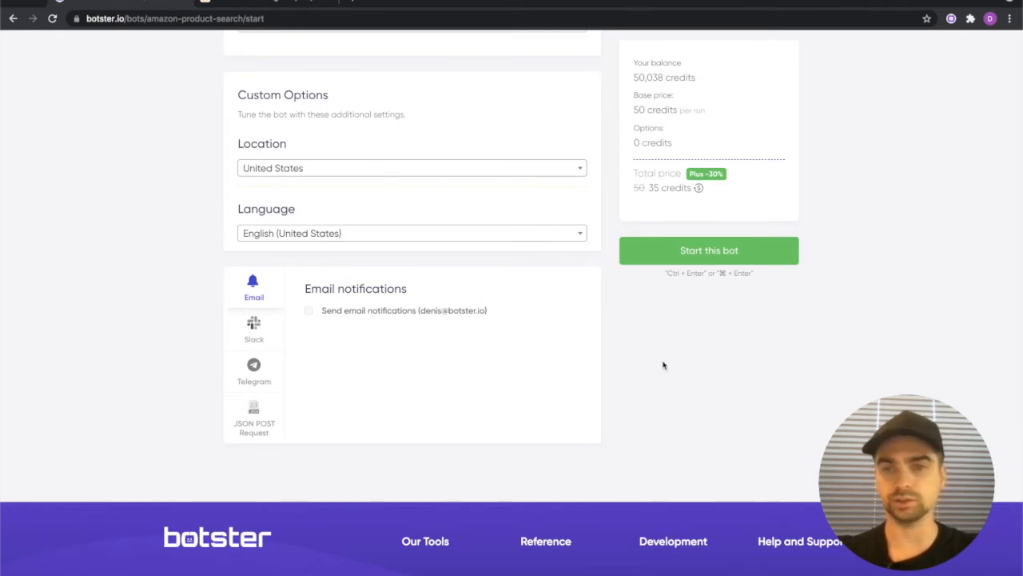
left_click(708, 249)
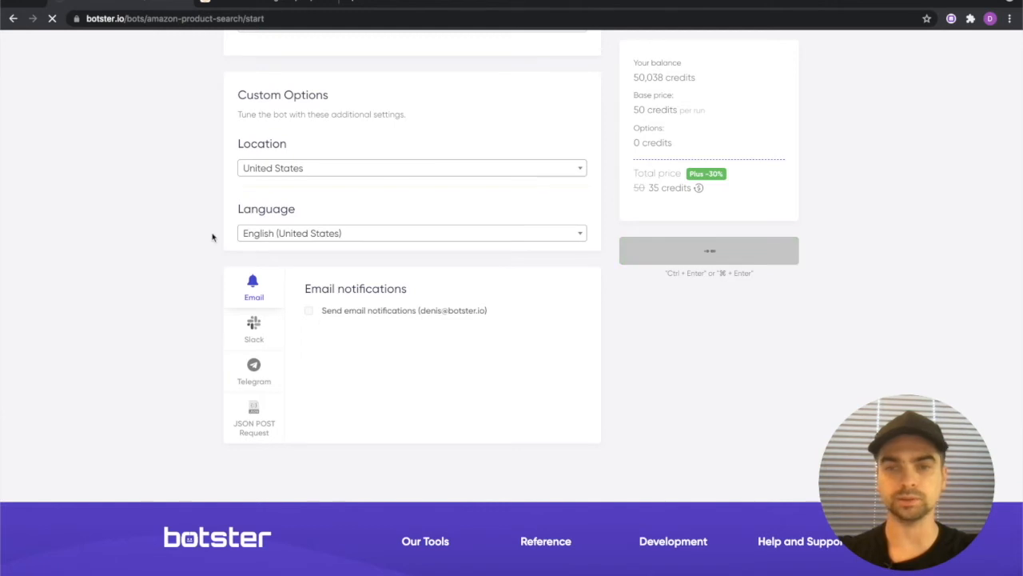
Once the 'Vegan flip flops scrape' job completes, view its scraped results data
left_click(708, 249)
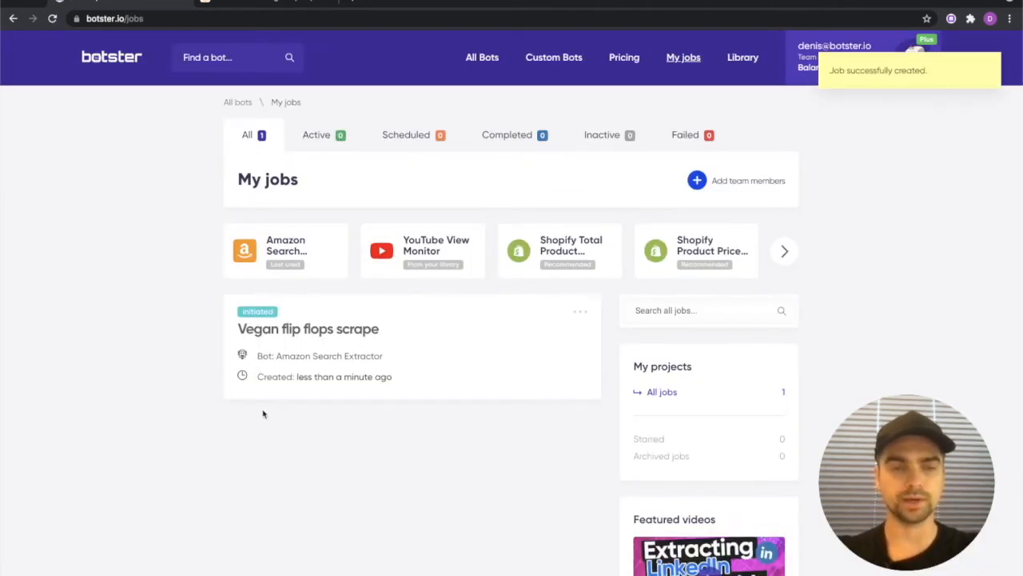
mouse_move(211, 380)
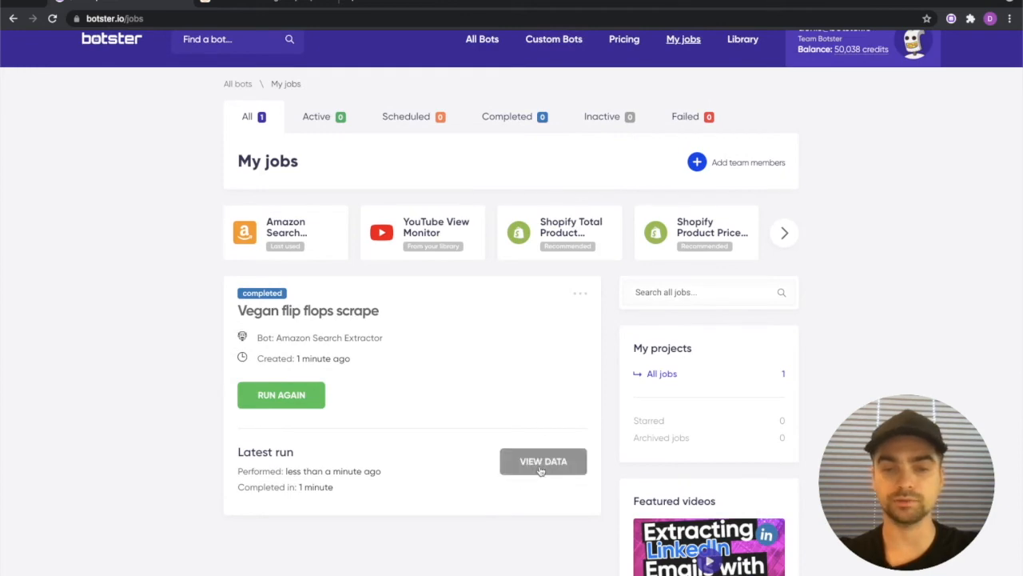
left_click(543, 460)
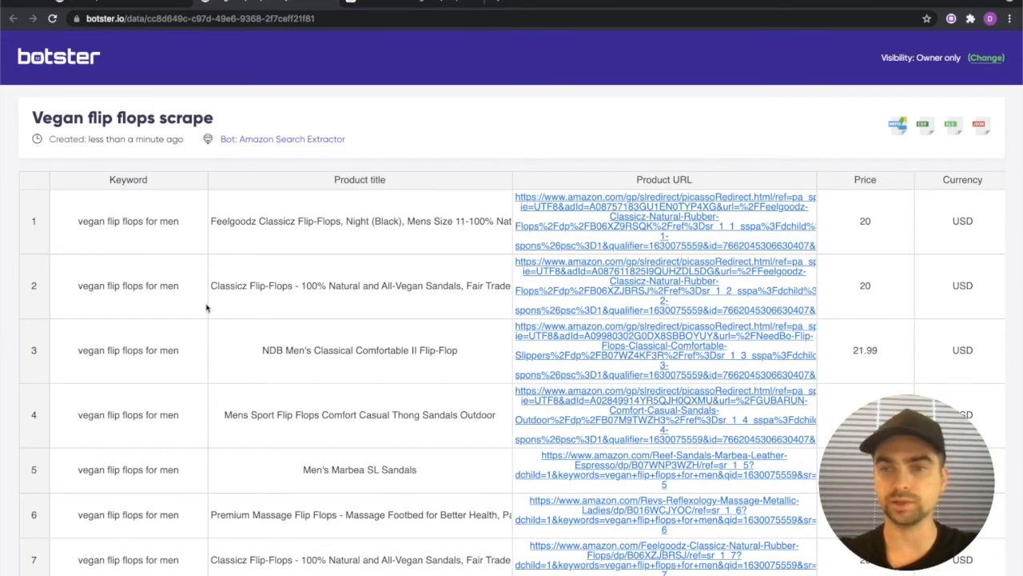
Review the titles, URLs and prices table, then change its visibility to anyone with the link
scroll("right", 3)
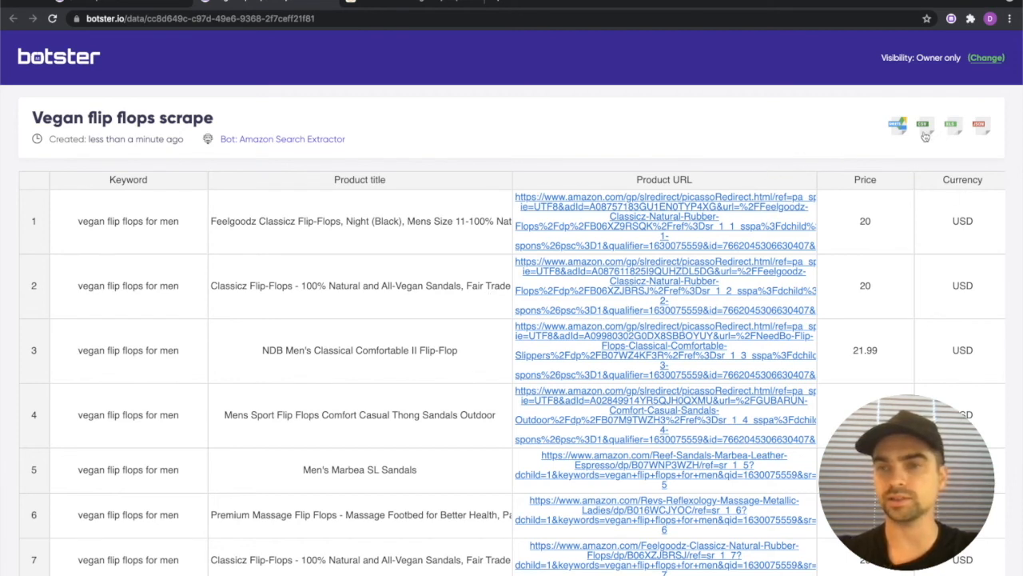
mouse_move(950, 168)
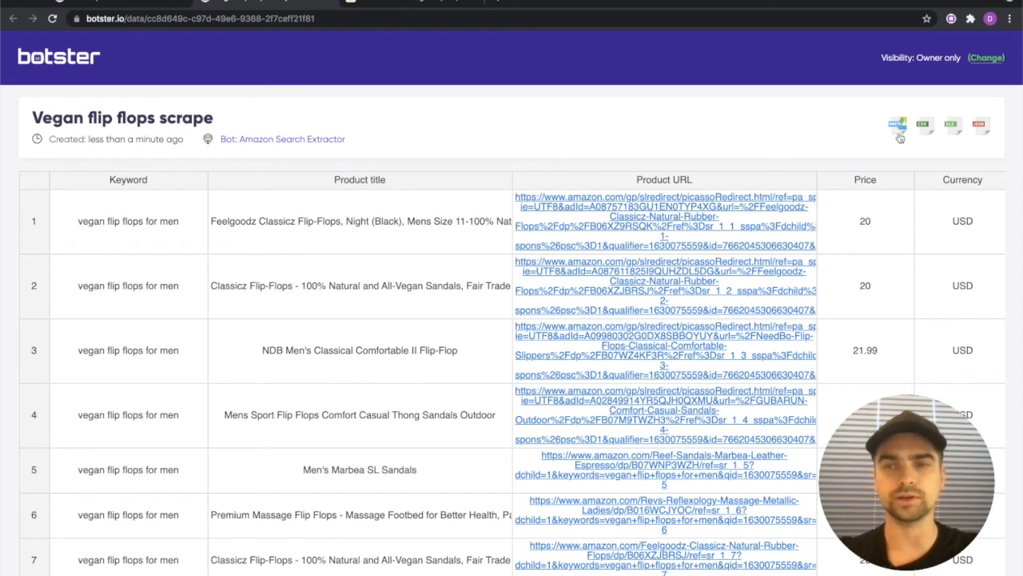
mouse_move(556, 122)
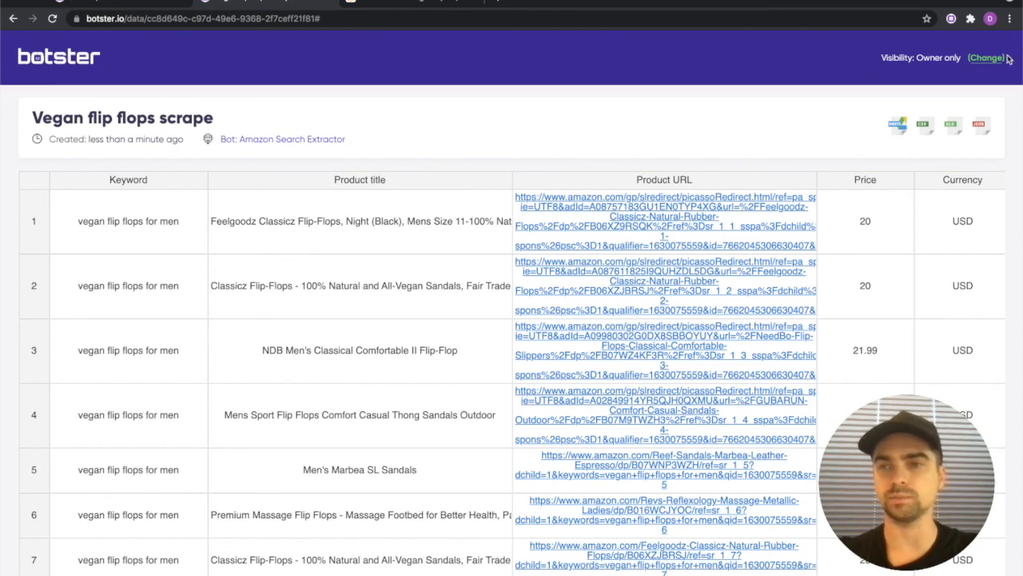
left_click(987, 57)
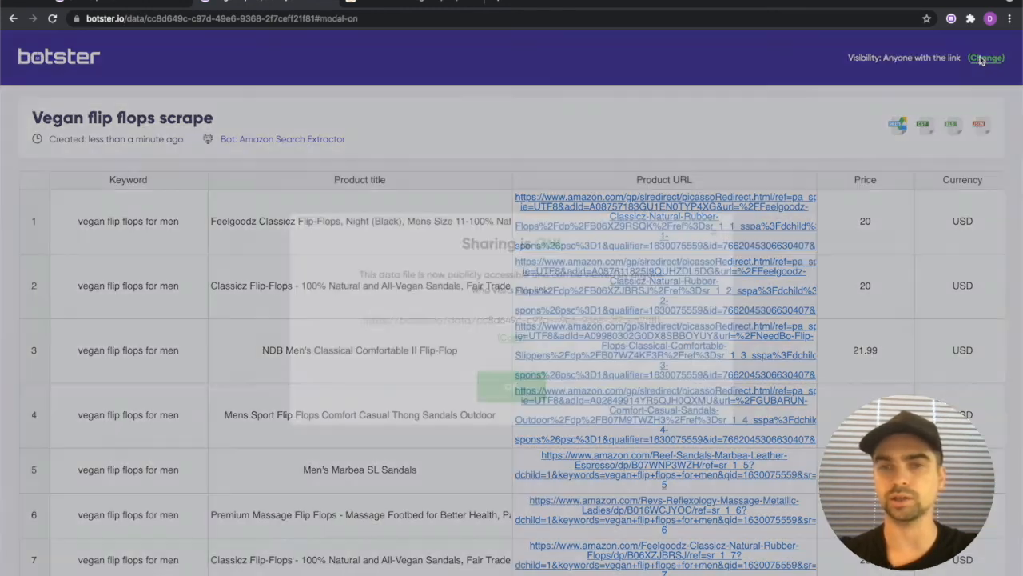